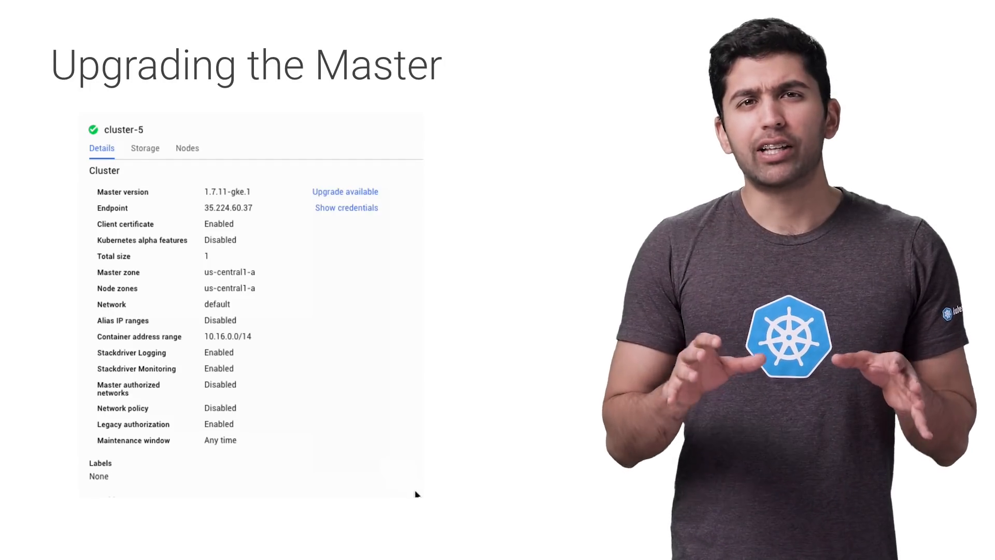
Step: Bring up cluster-5's Kubernetes master version change dialog showing the control plane downtime warning
click(344, 190)
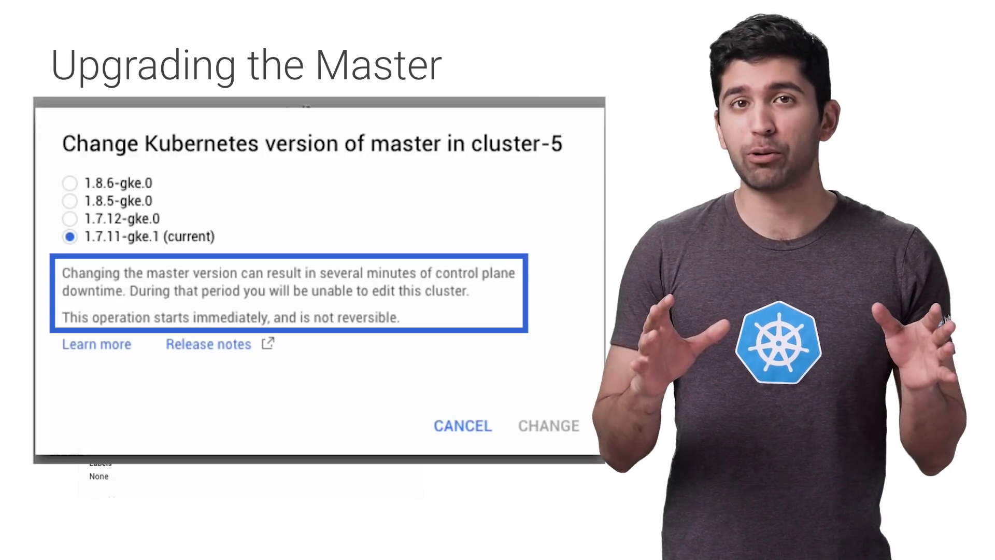